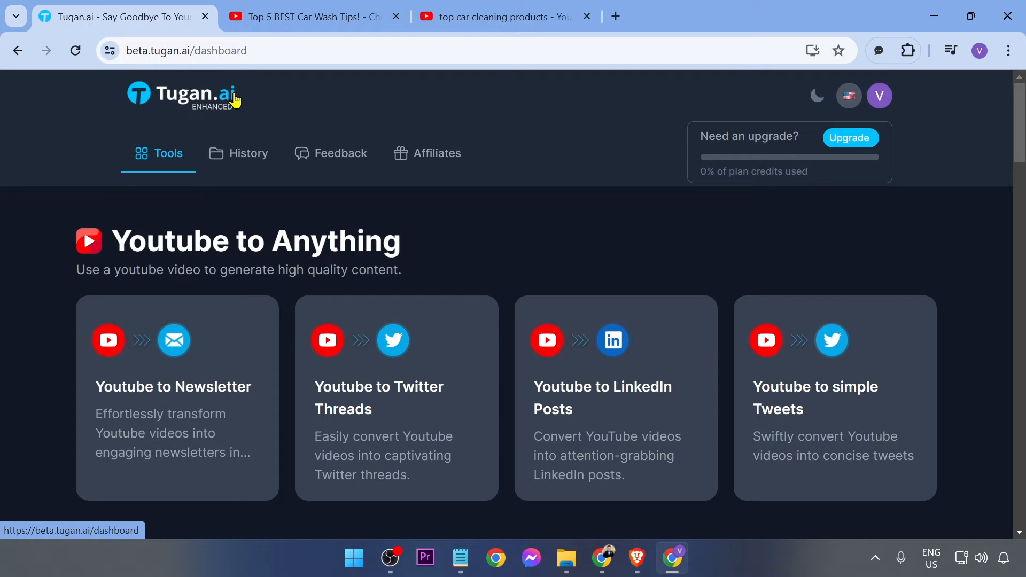
pyautogui.moveTo(237, 193)
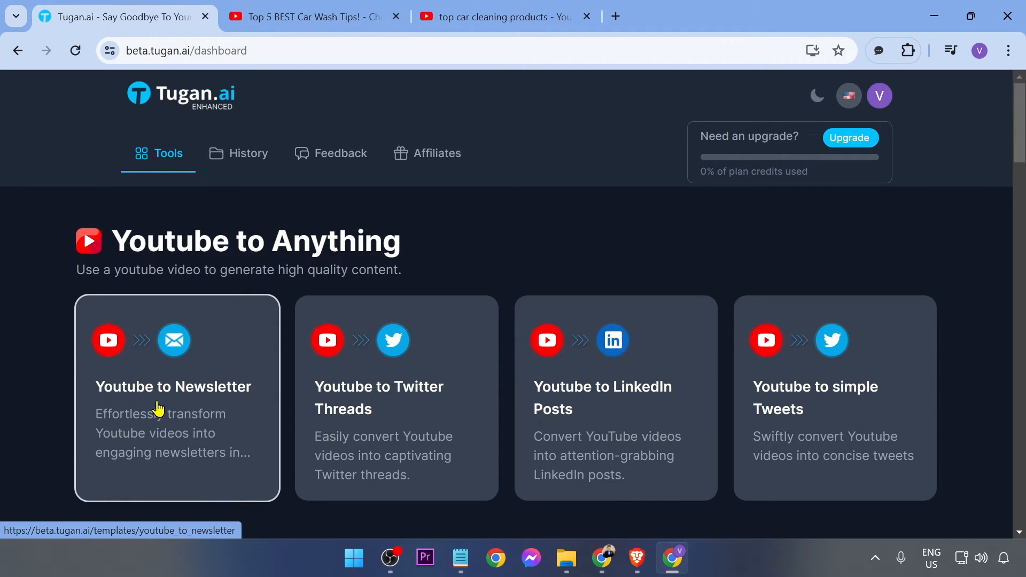
# - Start a new untitled 'Youtube to Newsletter' project from the Tugan.ai dashboard
pyautogui.click(174, 386)
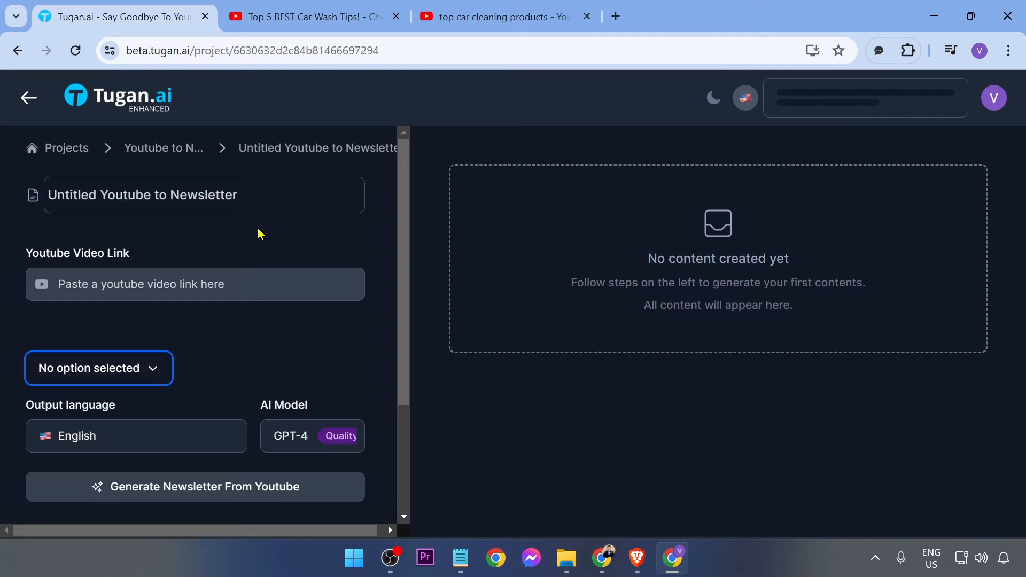
# - Add the Chemical Guys 'Top 5 BEST Car Wash Tips!' YouTube link to the project
pyautogui.click(308, 16)
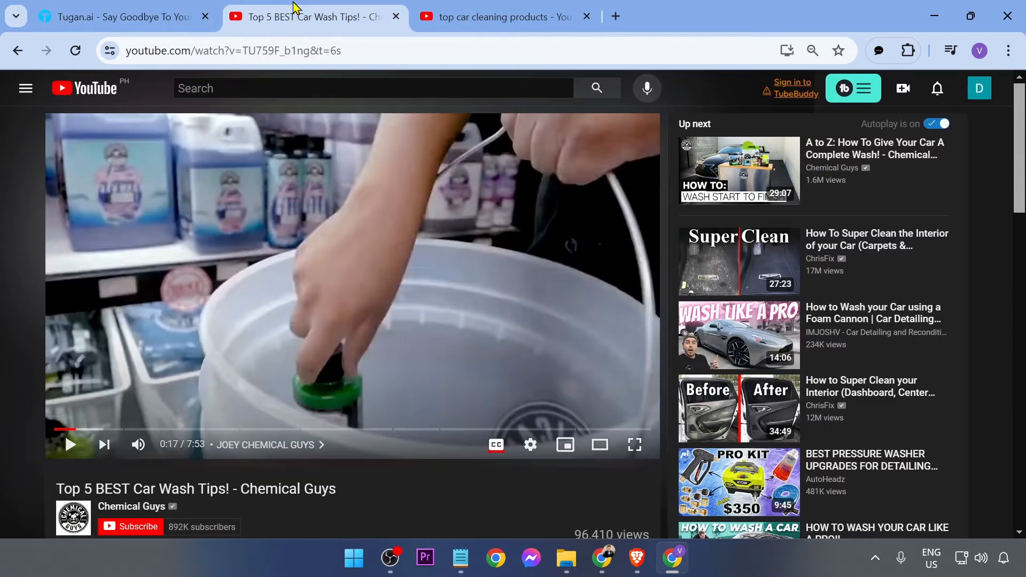
pyautogui.scroll(-3)
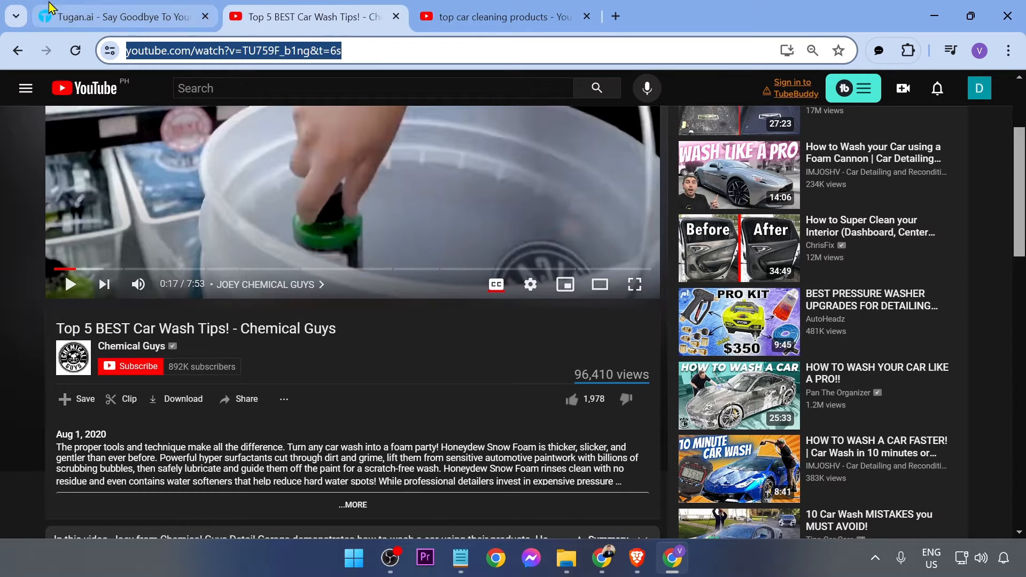
pyautogui.click(118, 16)
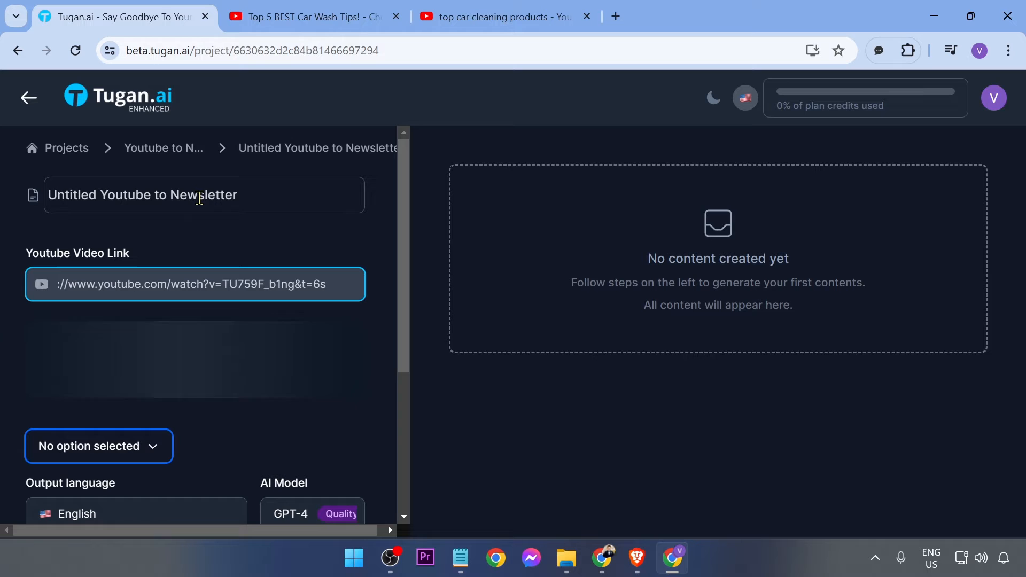
pyautogui.click(308, 17)
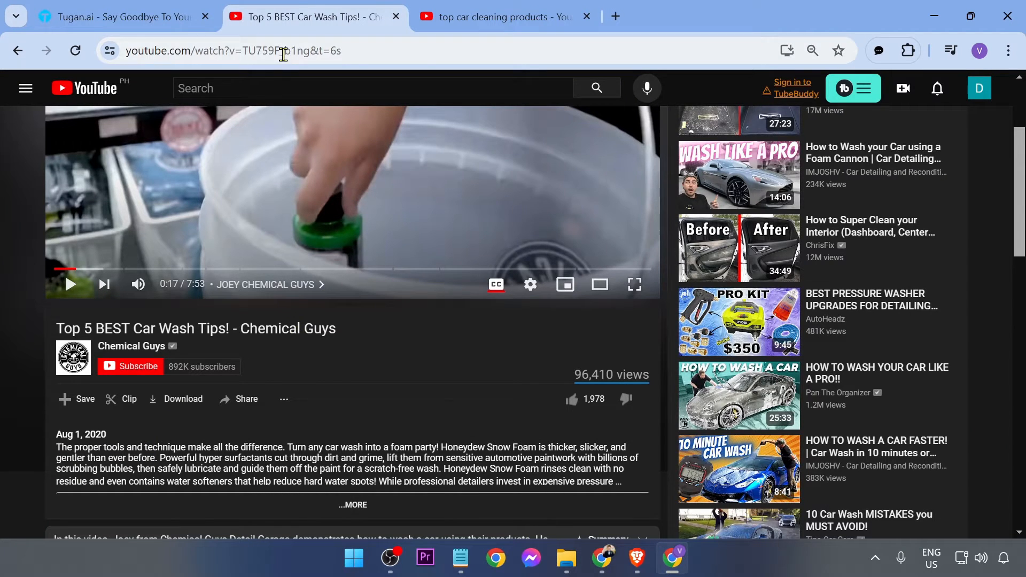
pyautogui.click(117, 17)
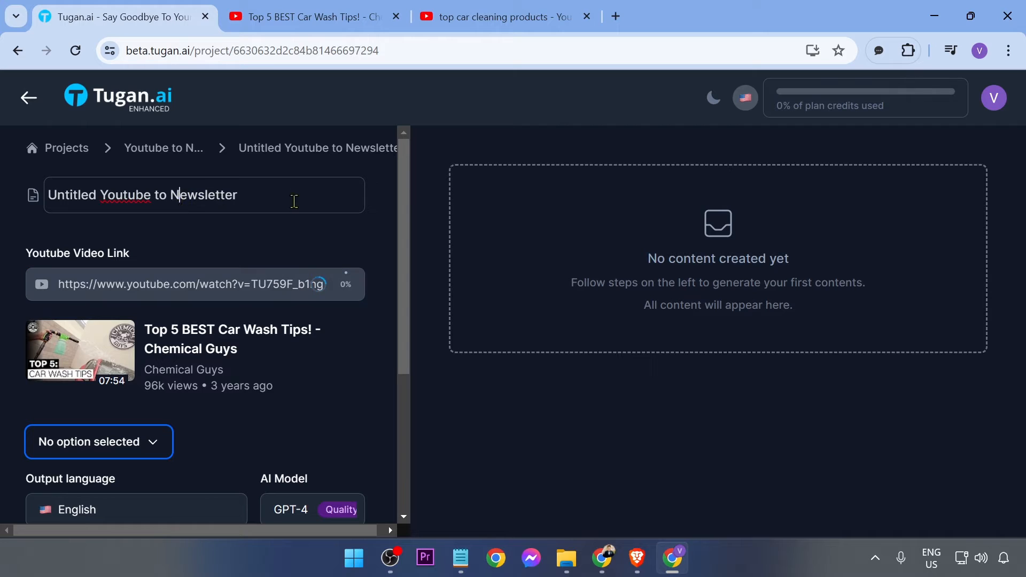
# - Rename the project to 'Sample Title' and save the title
pyautogui.tripleClick(142, 194)
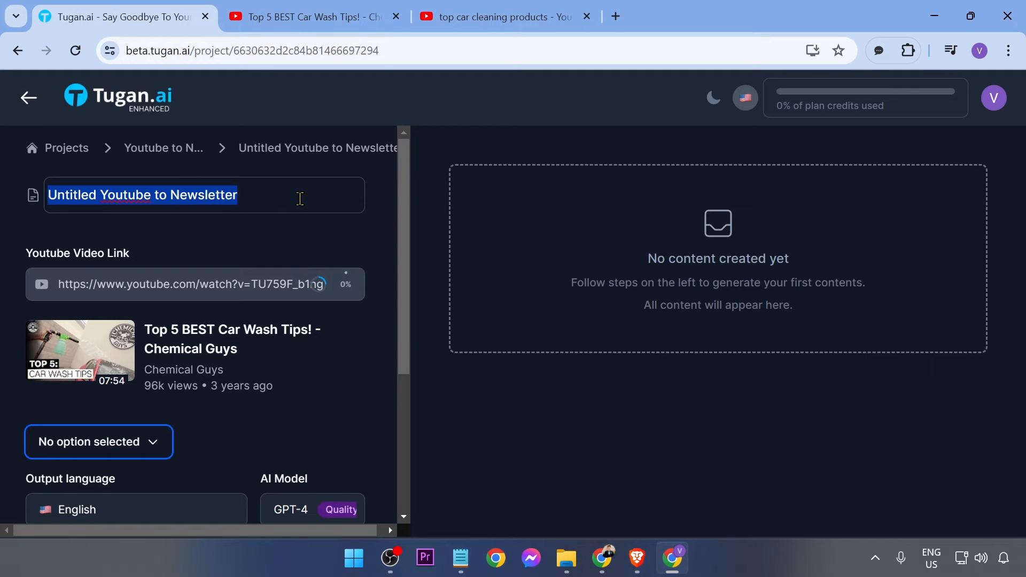
pyautogui.write('Sample Title')
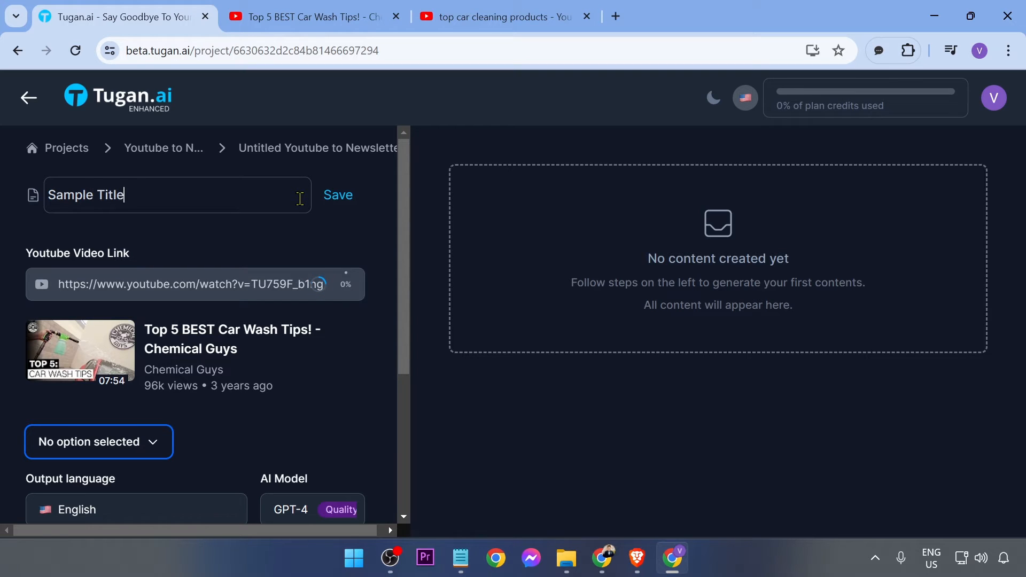
pyautogui.click(337, 195)
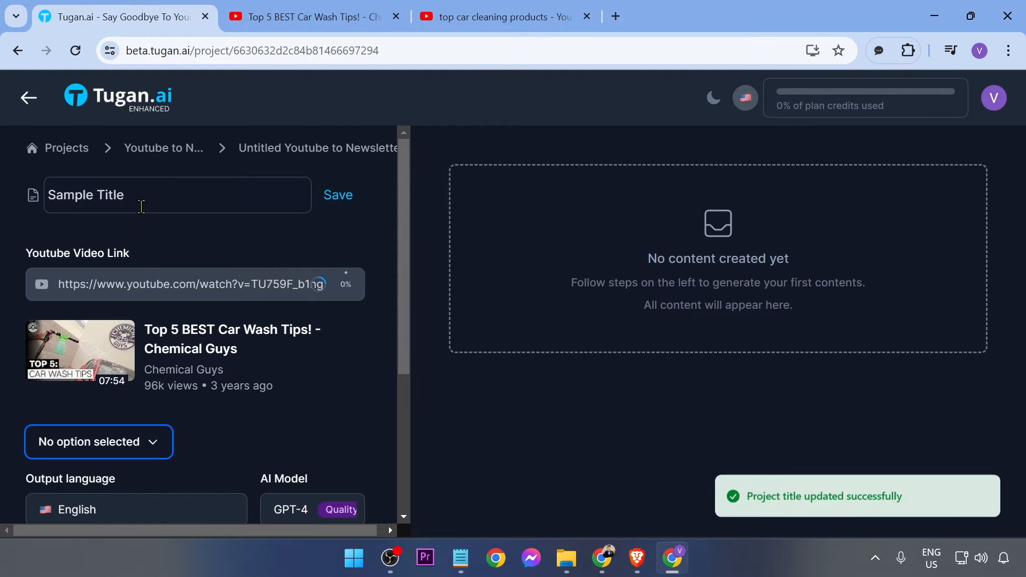
pyautogui.scroll(-3)
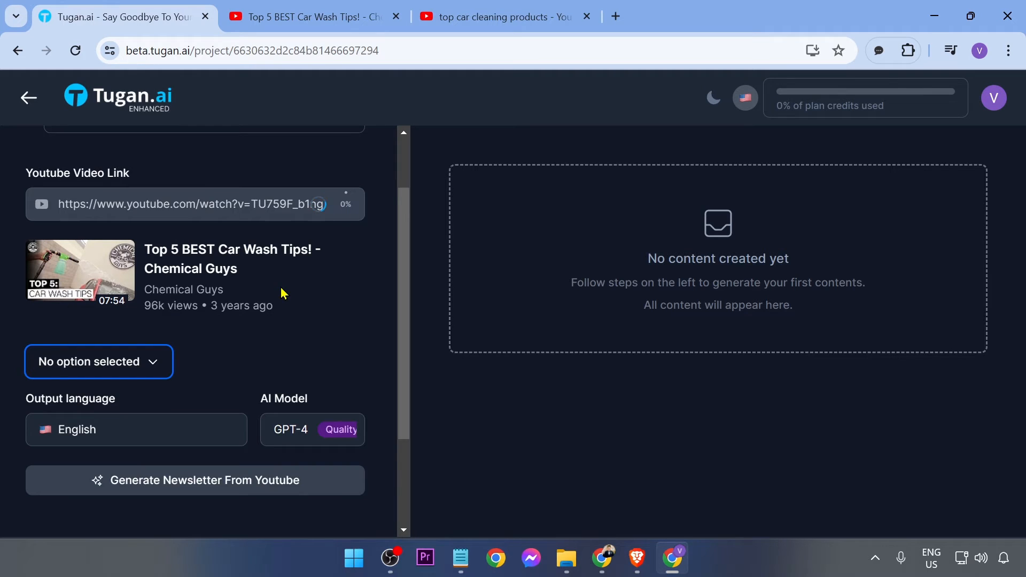
# - Choose 'Punchy Human (Short)' as the newsletter style
pyautogui.click(99, 362)
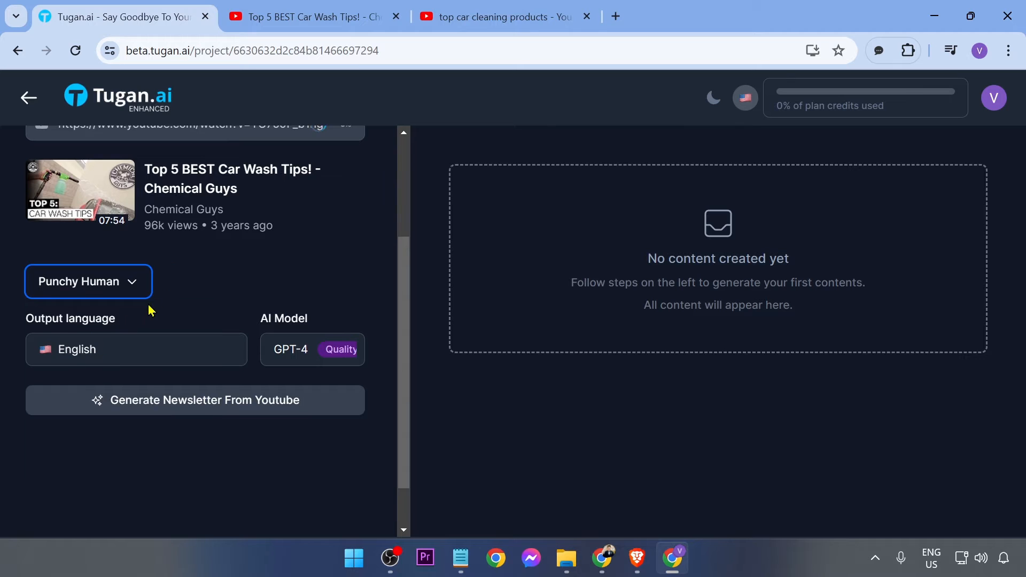
pyautogui.click(87, 281)
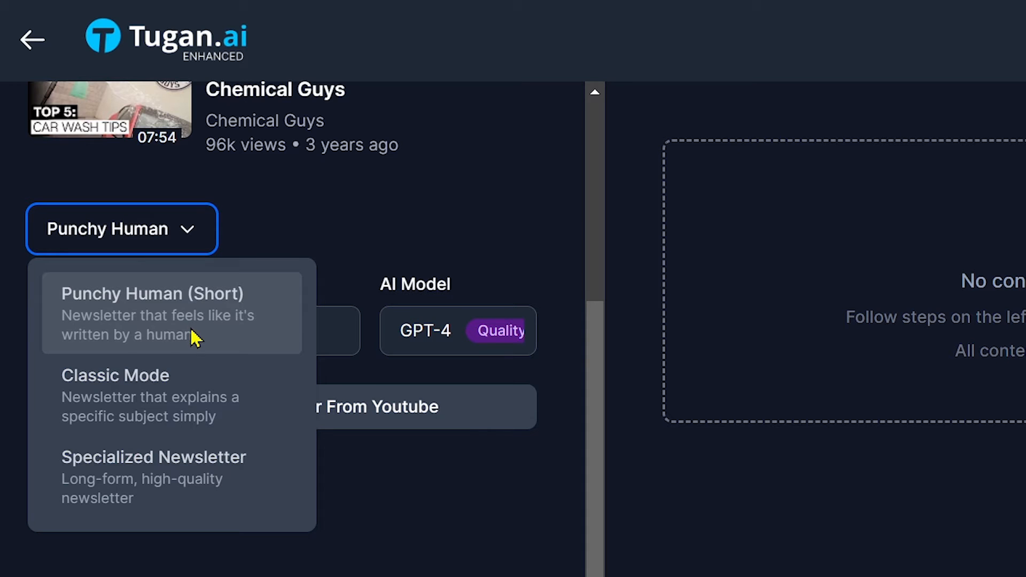
pyautogui.moveTo(226, 491)
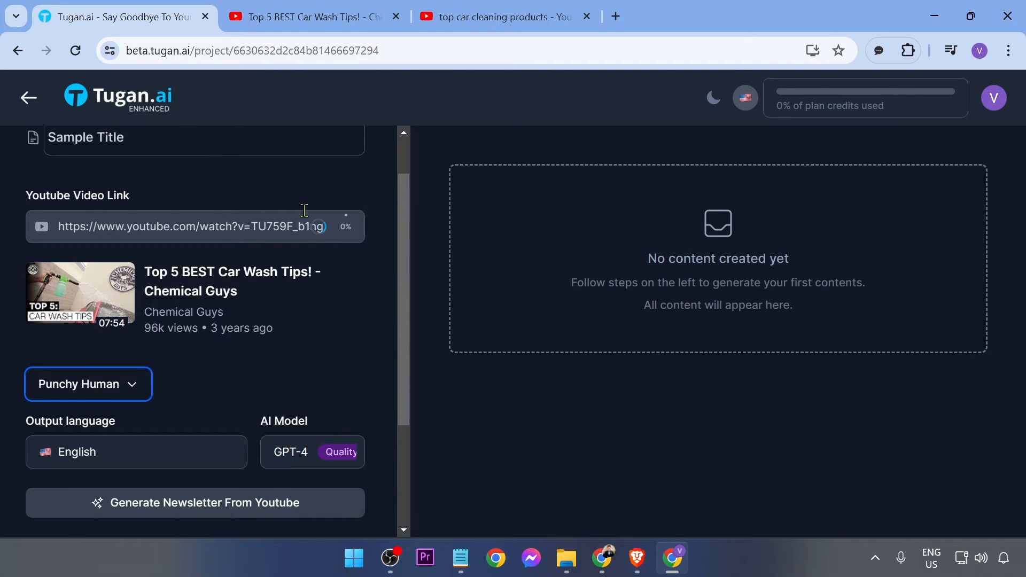
pyautogui.scroll(-3)
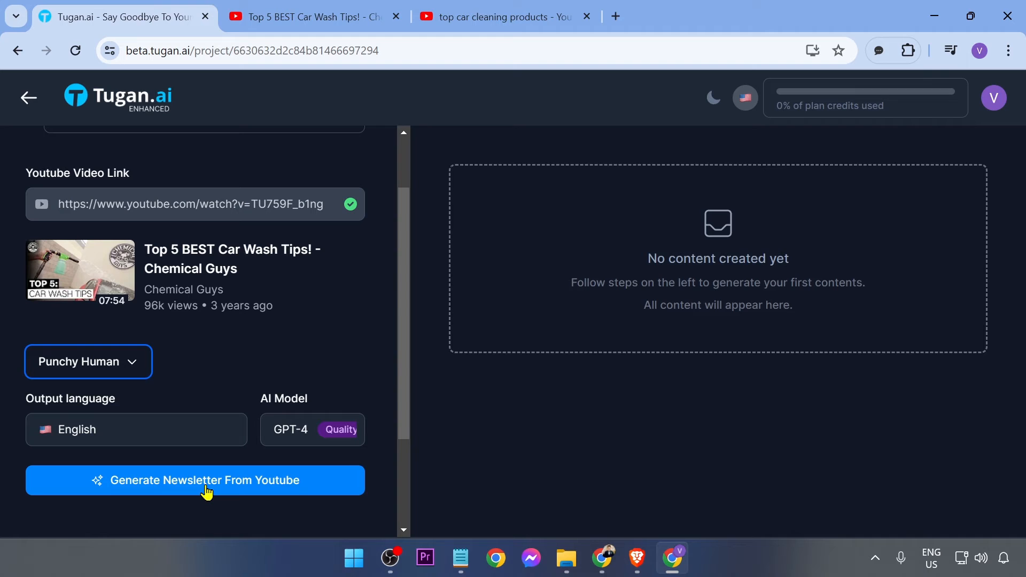
# - Generate the newsletter from the video and review the 260-word car detailing result
pyautogui.click(194, 480)
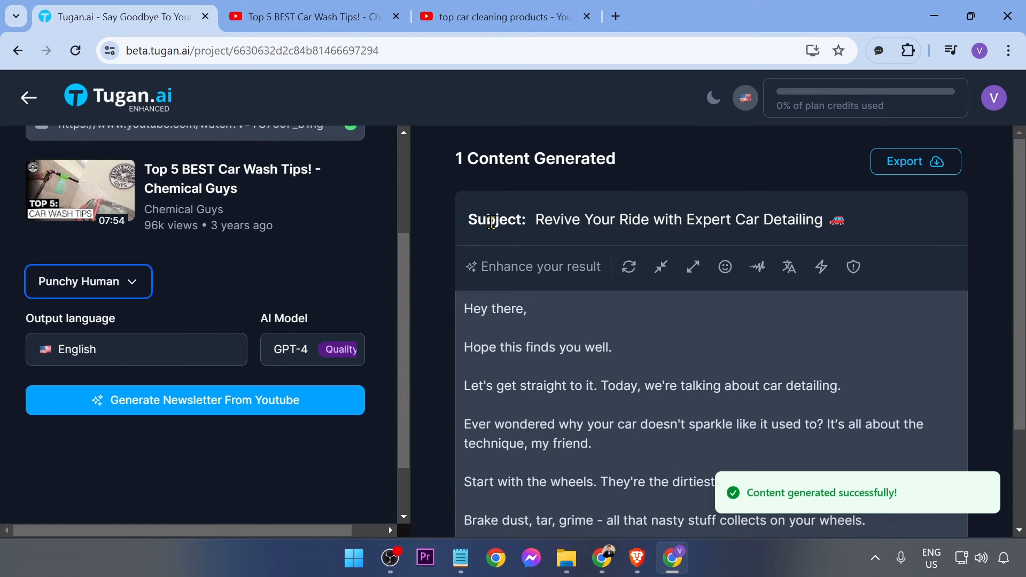
pyautogui.scroll(-3)
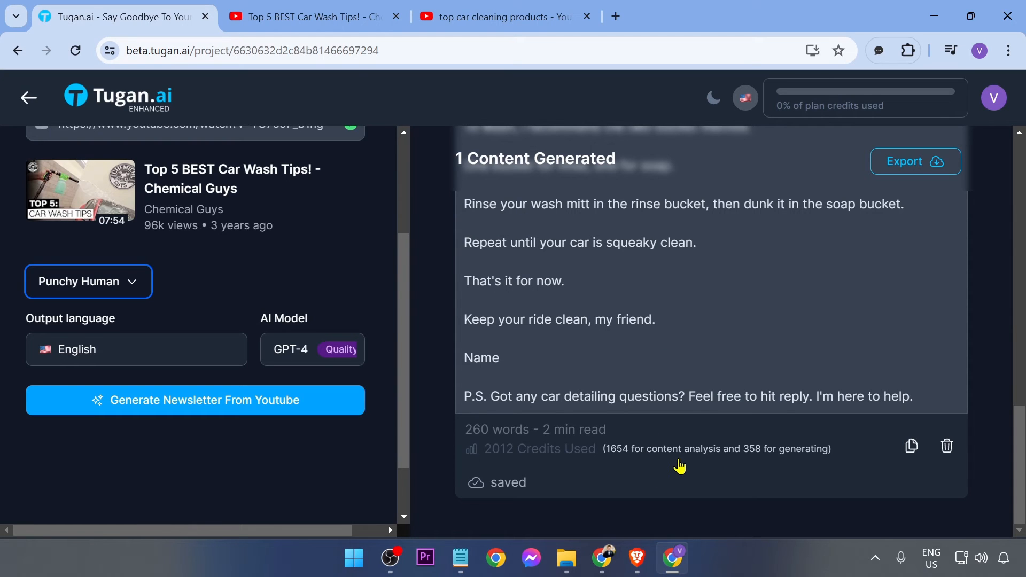
pyautogui.moveTo(911, 447)
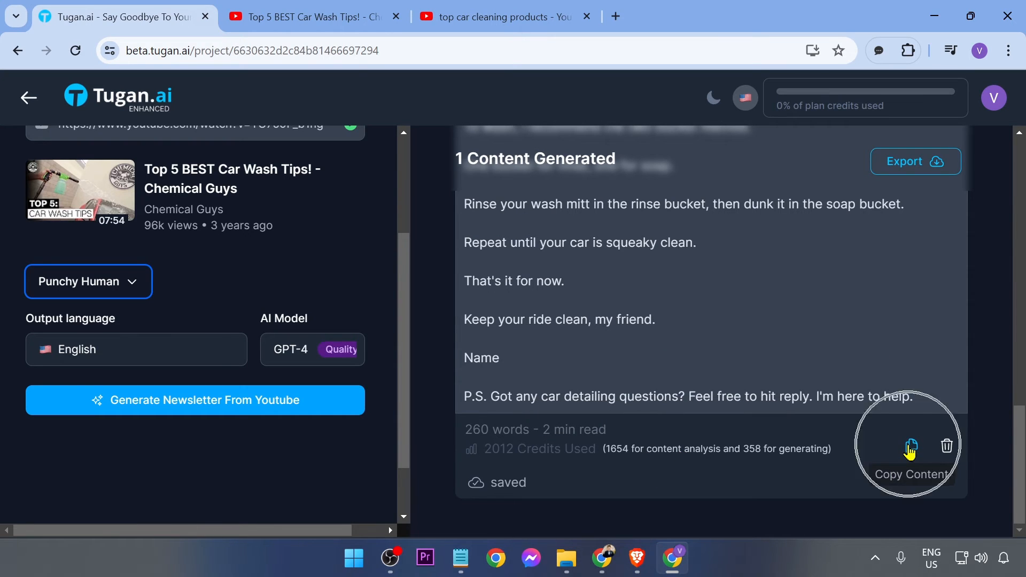
# - Copy the car detailing newsletter to the clipboard, pick CSV export, and edit its text
pyautogui.click(911, 446)
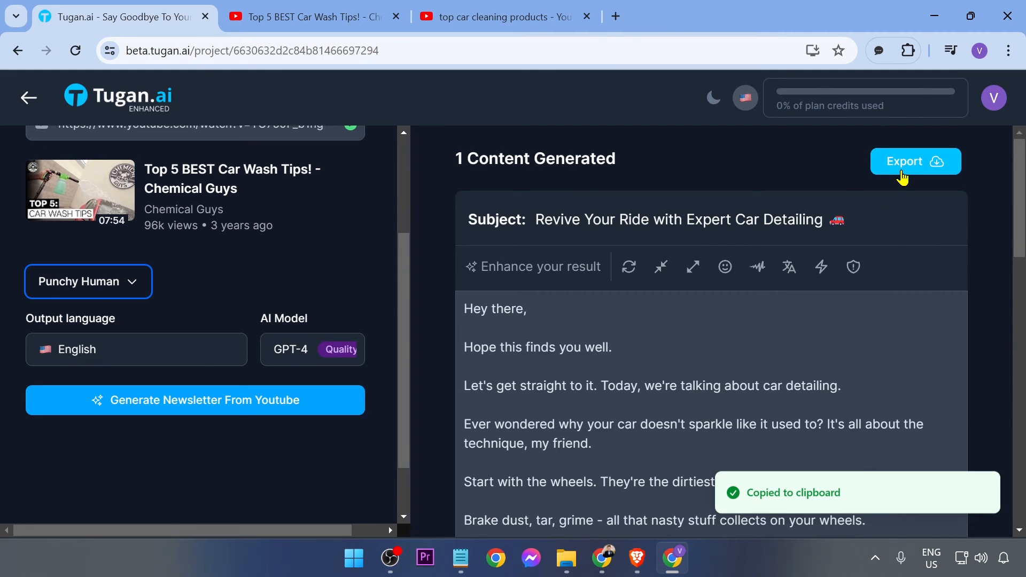
pyautogui.click(915, 161)
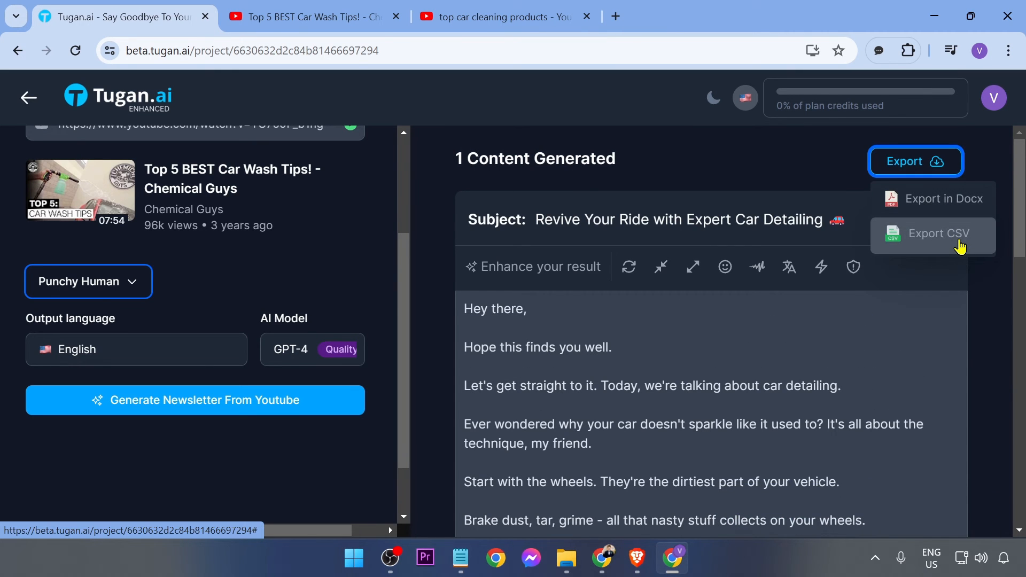
pyautogui.moveTo(943, 198)
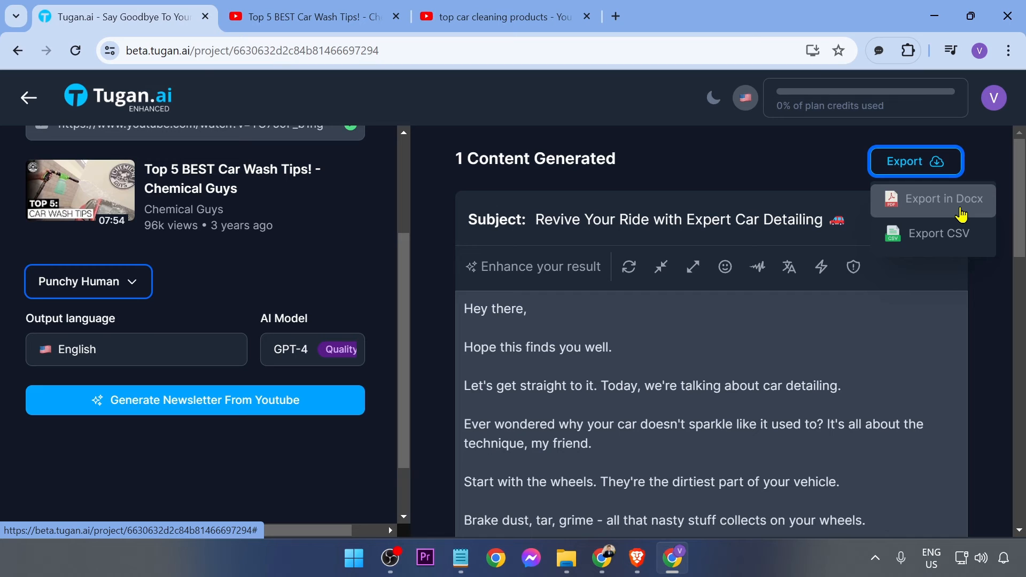
pyautogui.moveTo(920, 248)
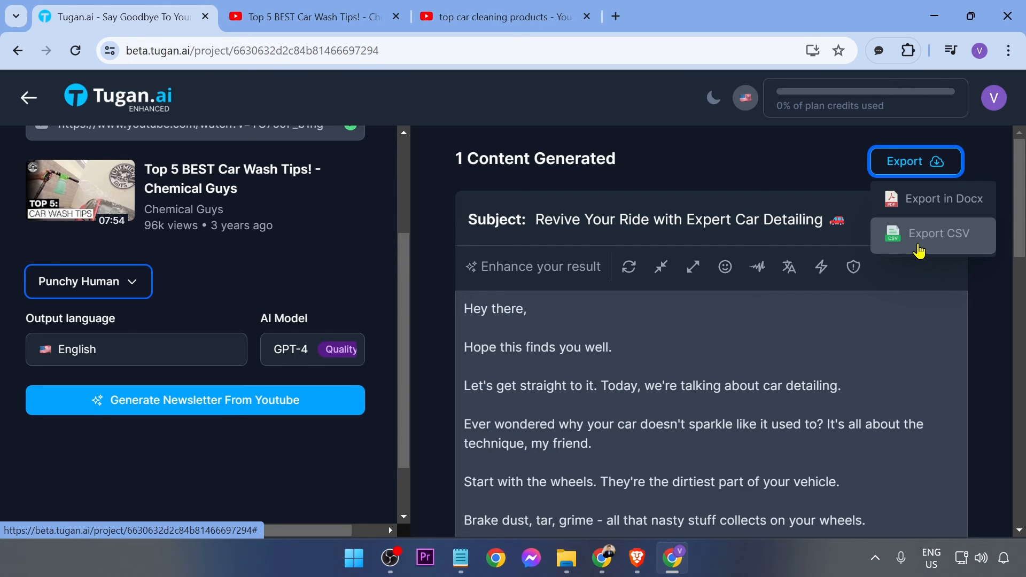
pyautogui.moveTo(929, 246)
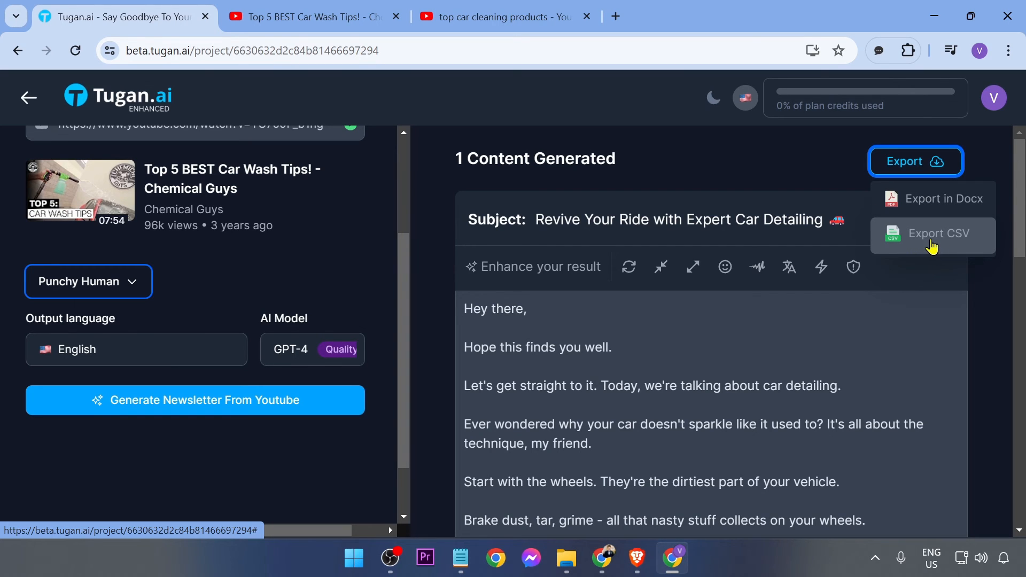
pyautogui.click(739, 343)
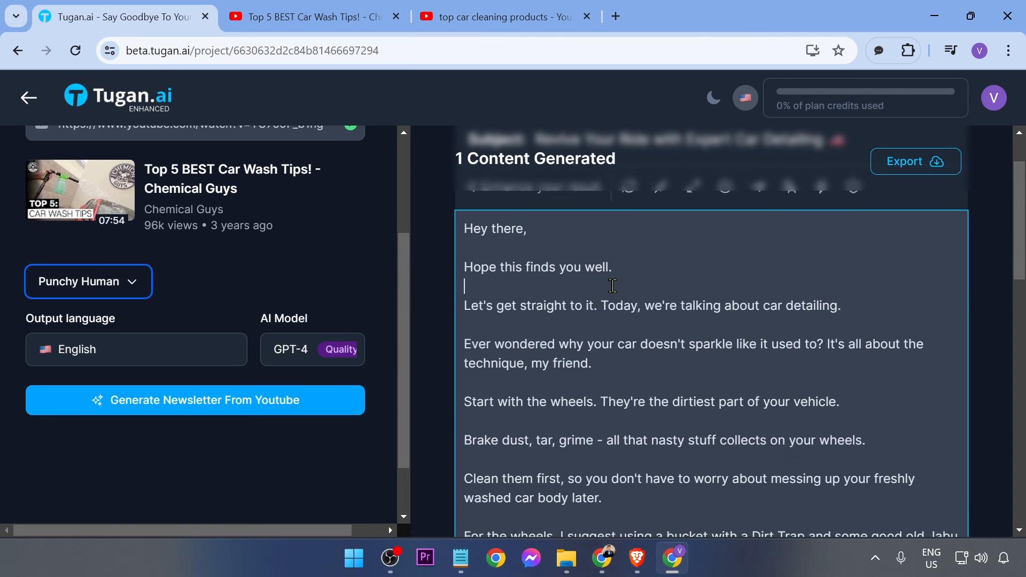
pyautogui.write('asd')
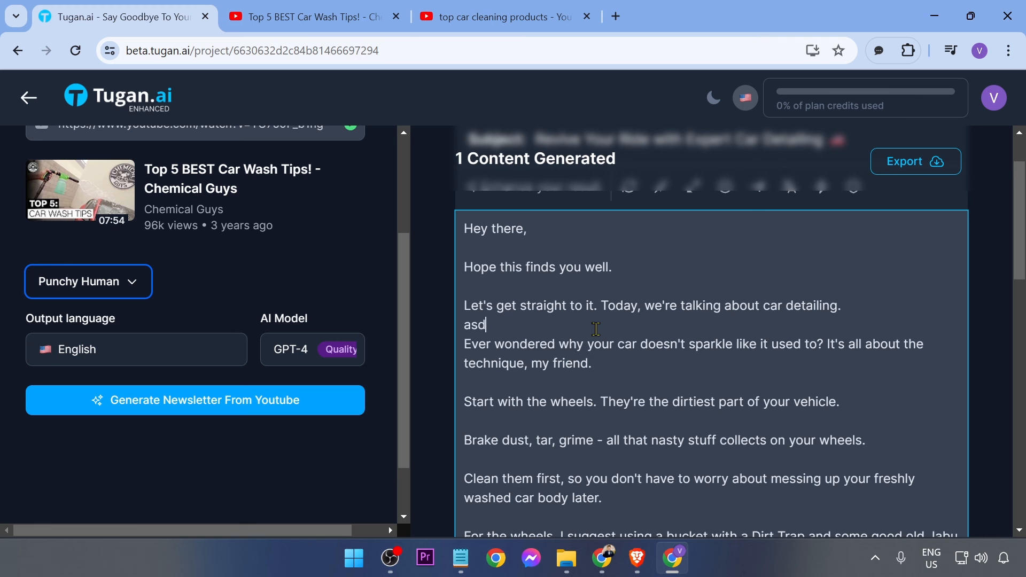
pyautogui.scroll(-3)
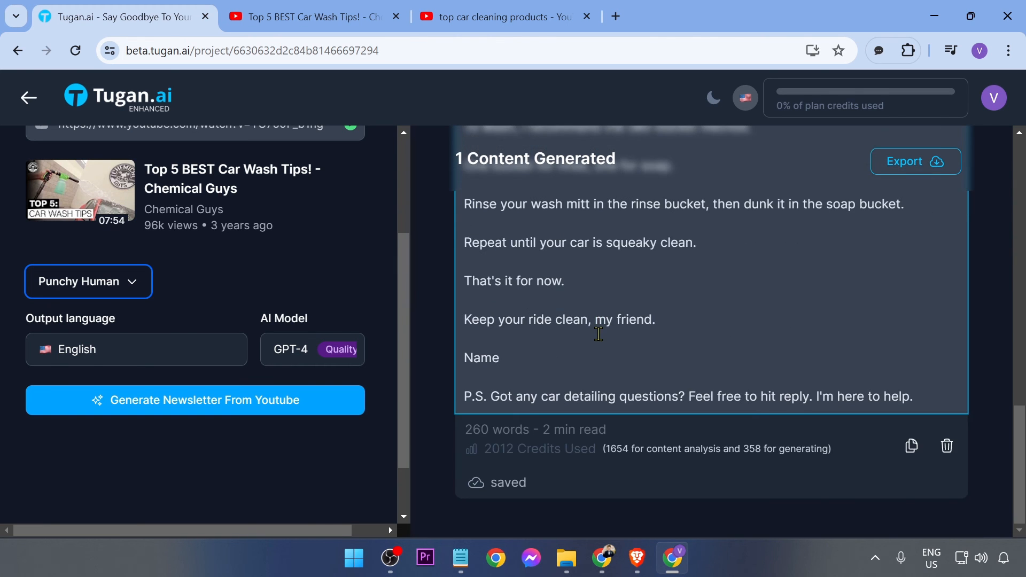